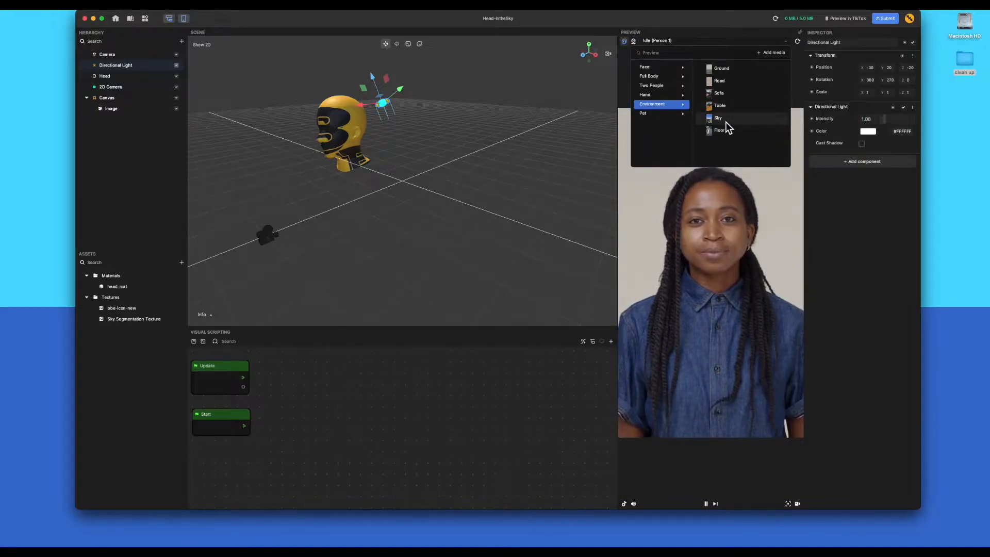
- Preview the effect over the Environment > Sky video clip
left_click(718, 118)
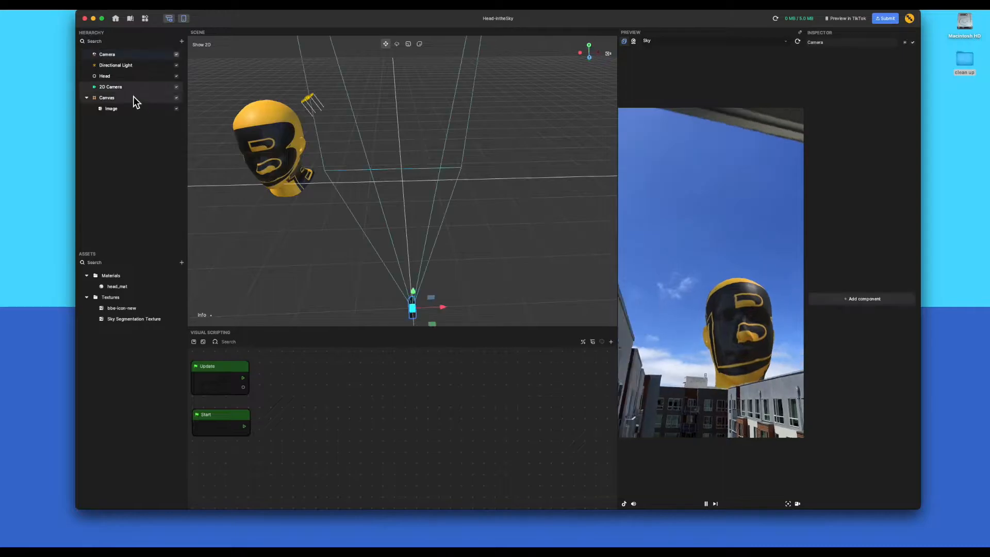
- Inspect Camera and 2D Camera, then delete Head and Camera, leaving only the directional light
left_click(104, 54)
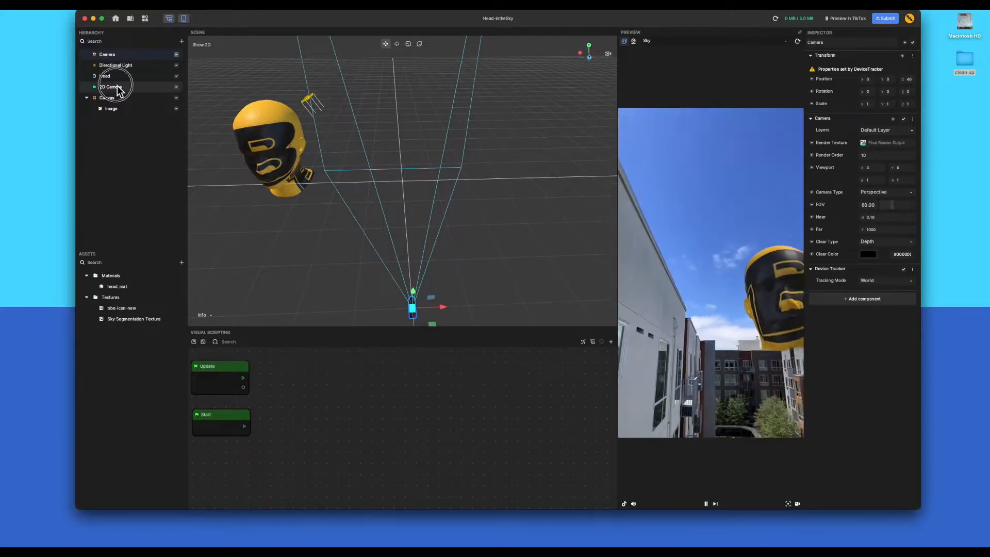
left_click(109, 87)
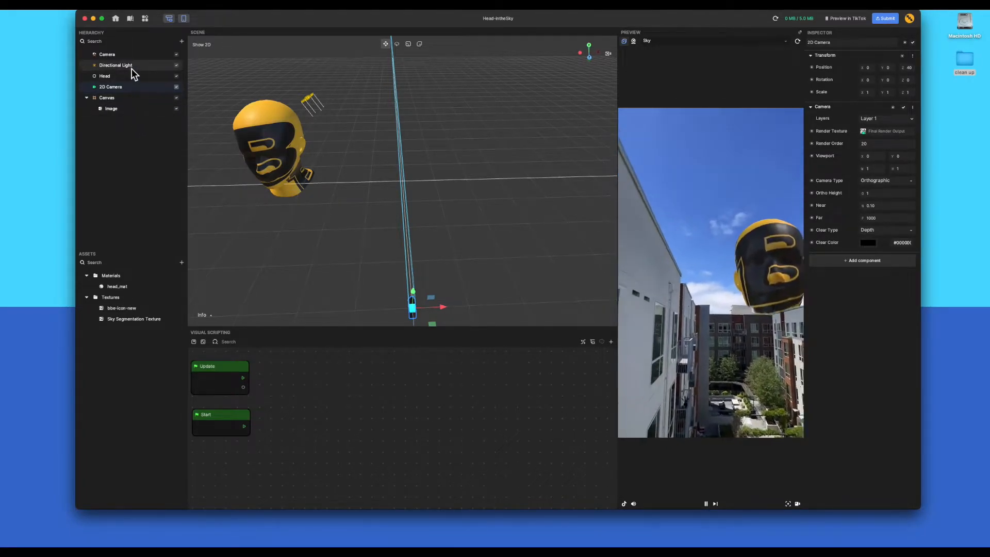
left_click(104, 76)
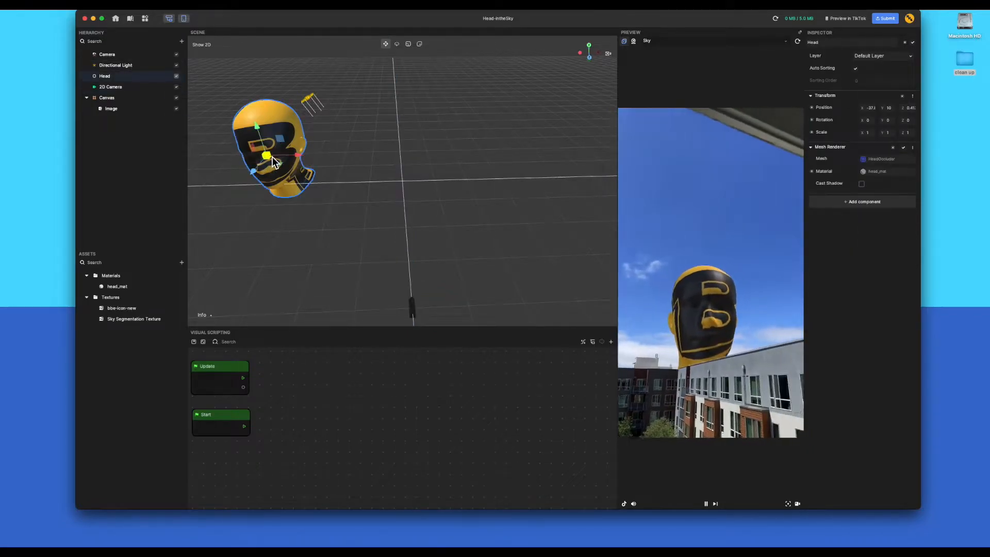
left_click(107, 54)
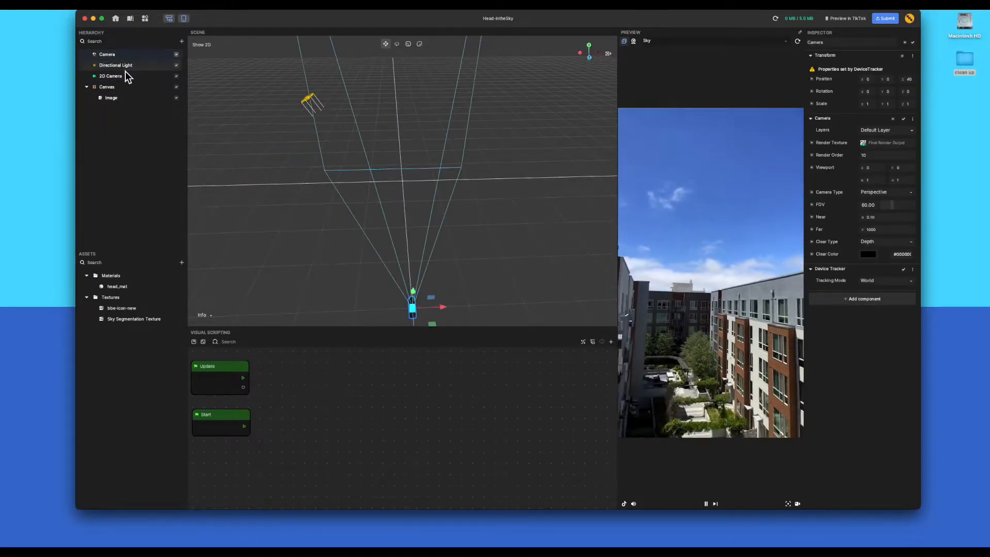
right_click(106, 53)
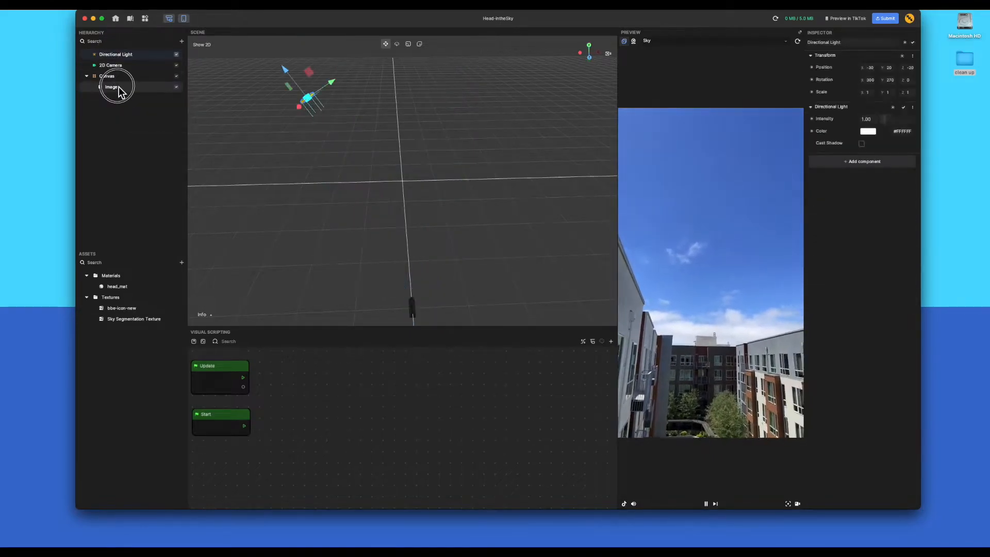
left_click(109, 53)
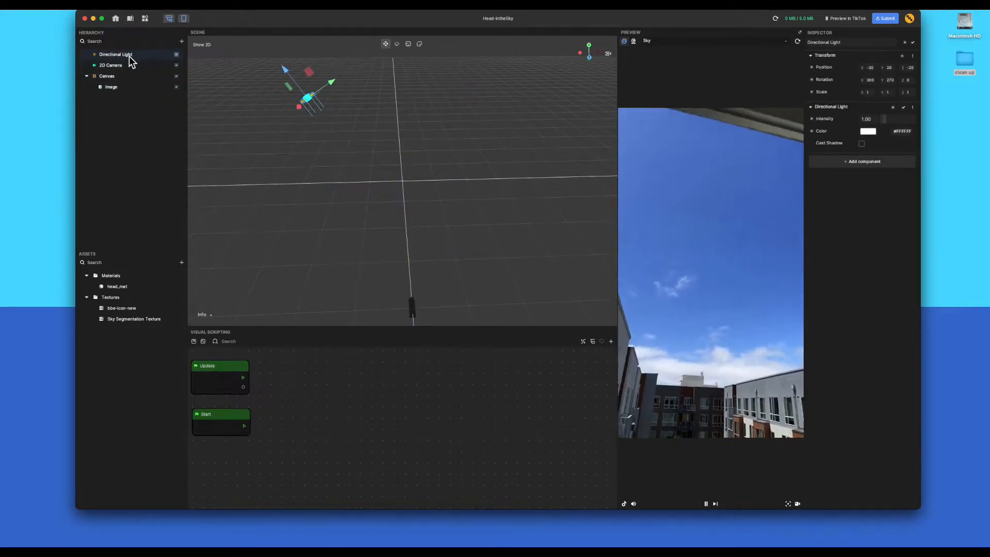
left_click(111, 86)
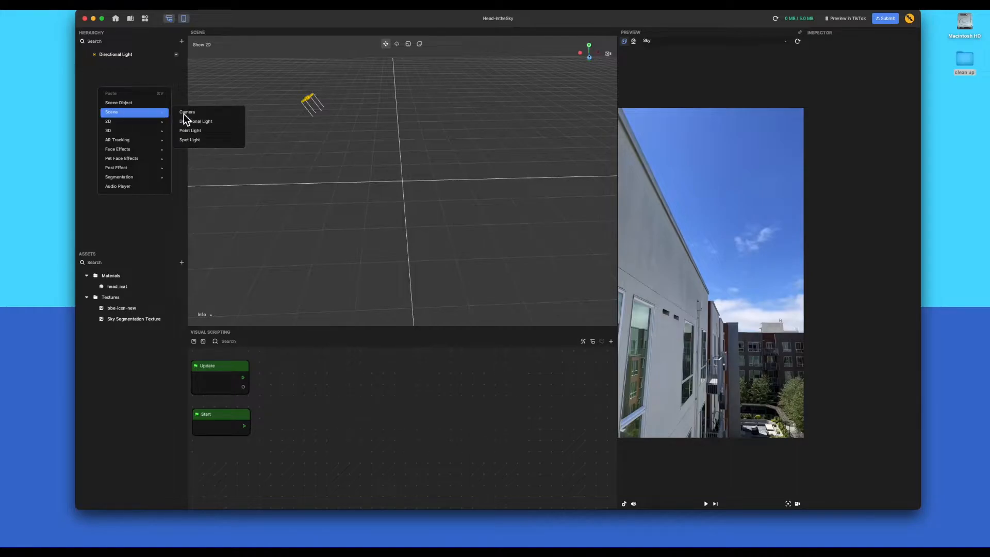
- Add a camera at Position Z 40 with a World-mode Device Tracker component
left_click(187, 112)
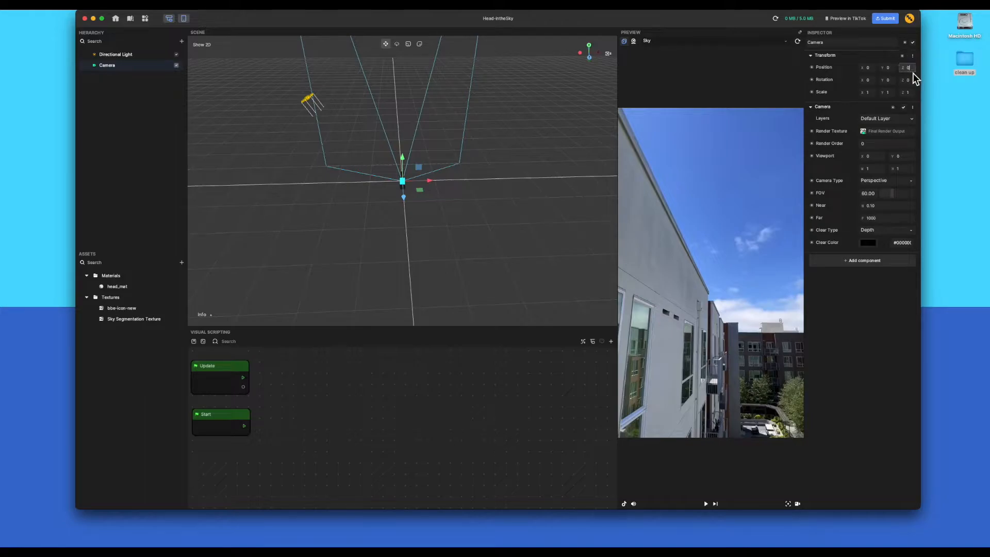
type("40")
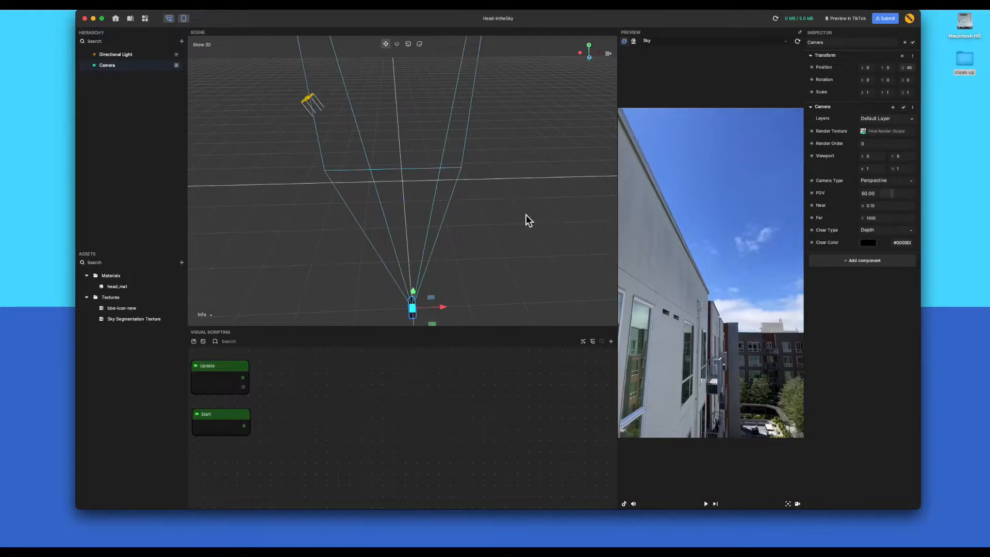
mouse_move(862, 135)
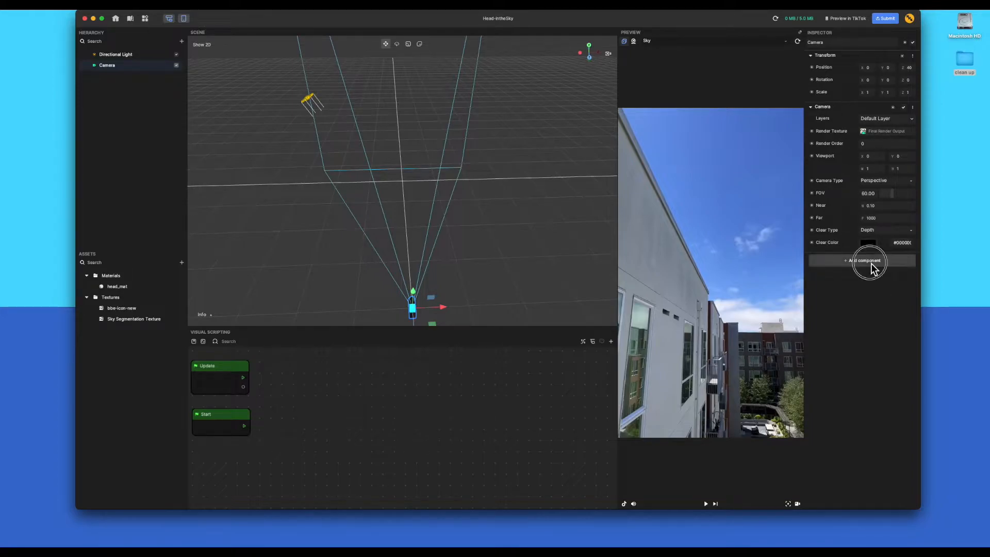
left_click(862, 260)
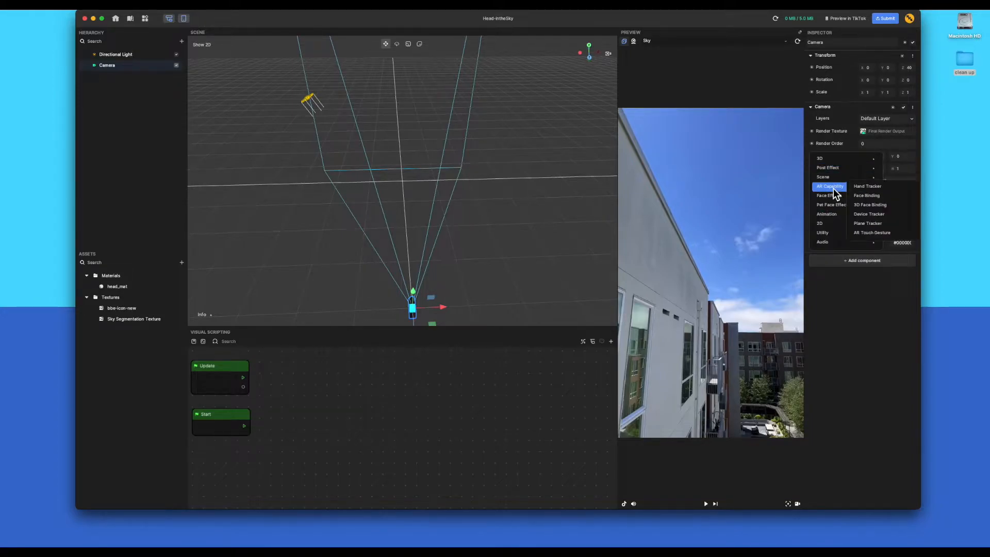
mouse_move(867, 186)
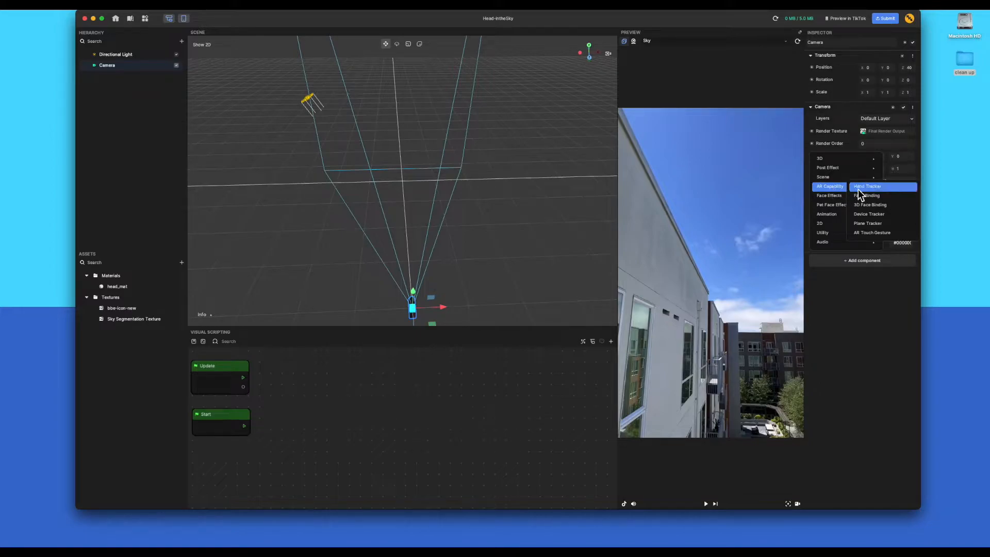
left_click(868, 214)
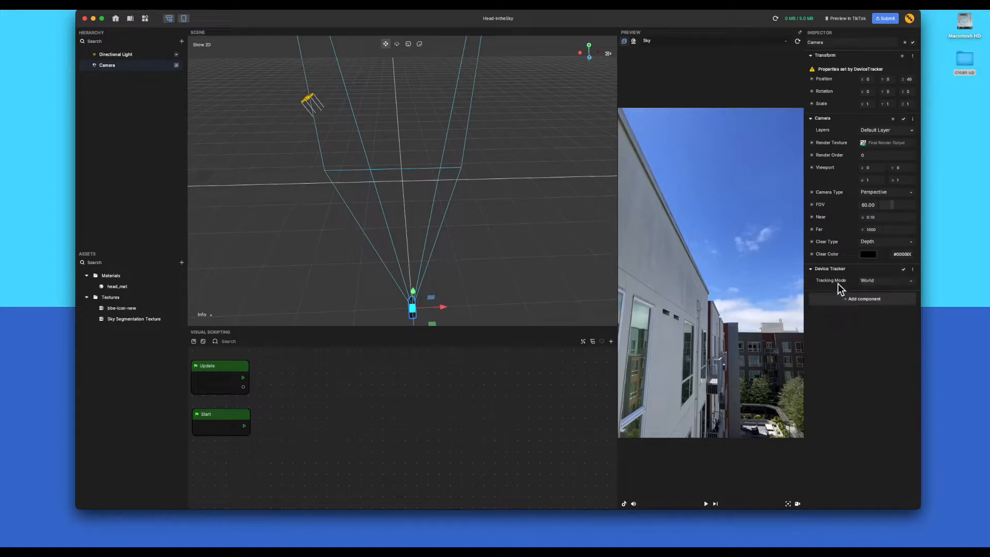
mouse_move(890, 280)
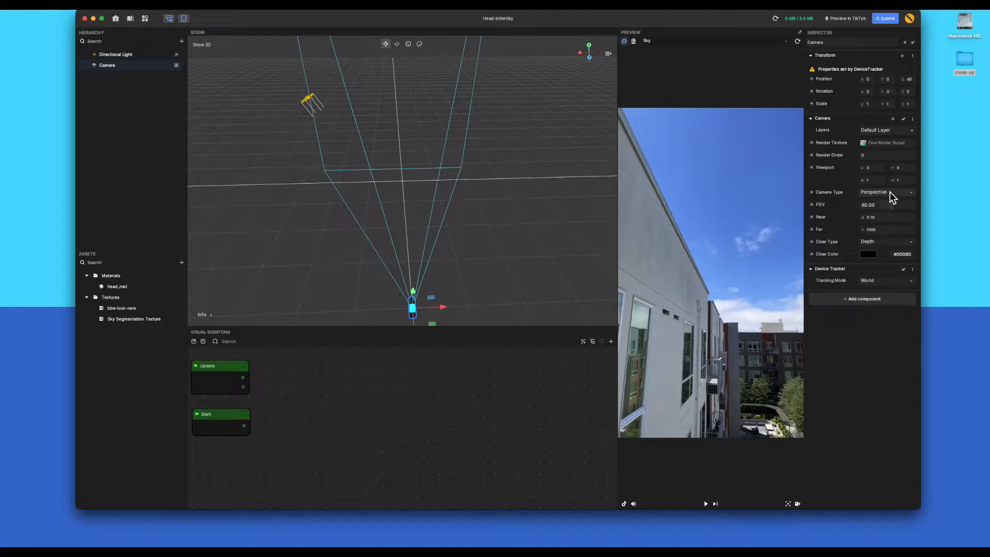
mouse_move(881, 201)
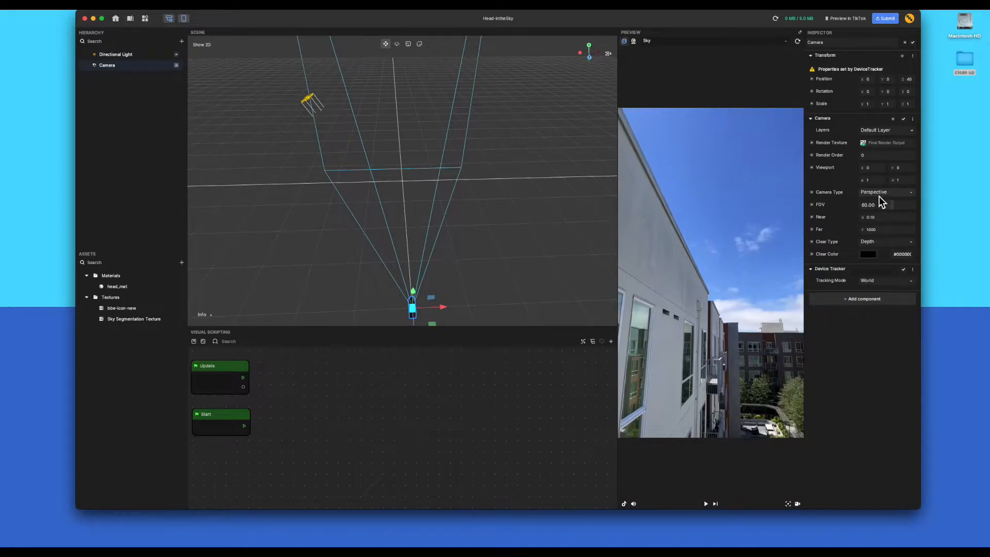
left_click(134, 97)
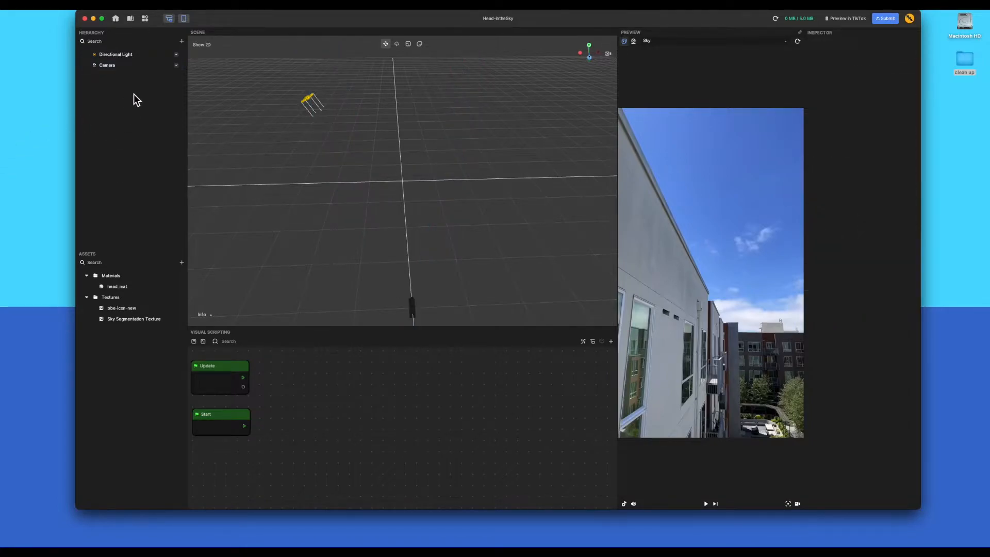
- Add a 3D Head mesh using head_mat and drag it left and deeper, off-centre
right_click(136, 99)
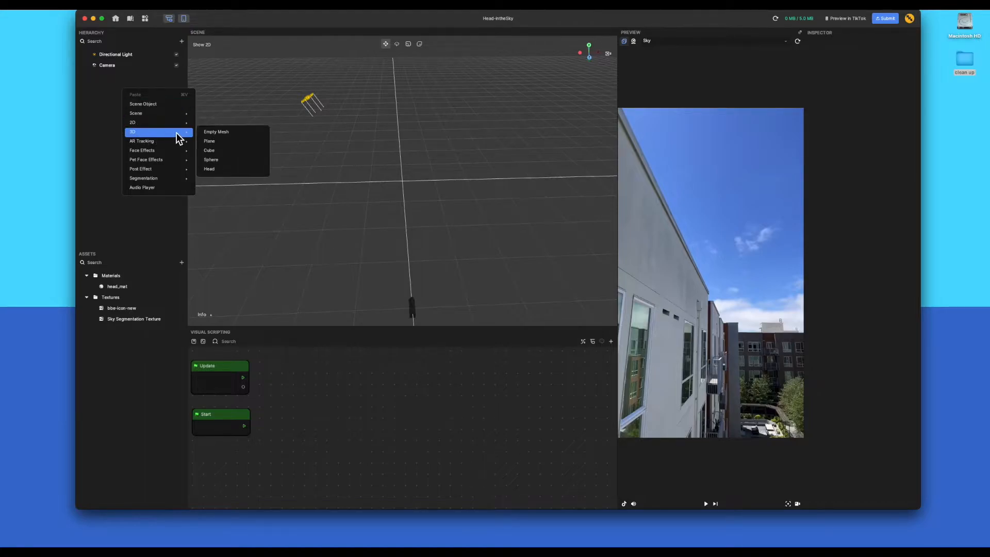
left_click(209, 169)
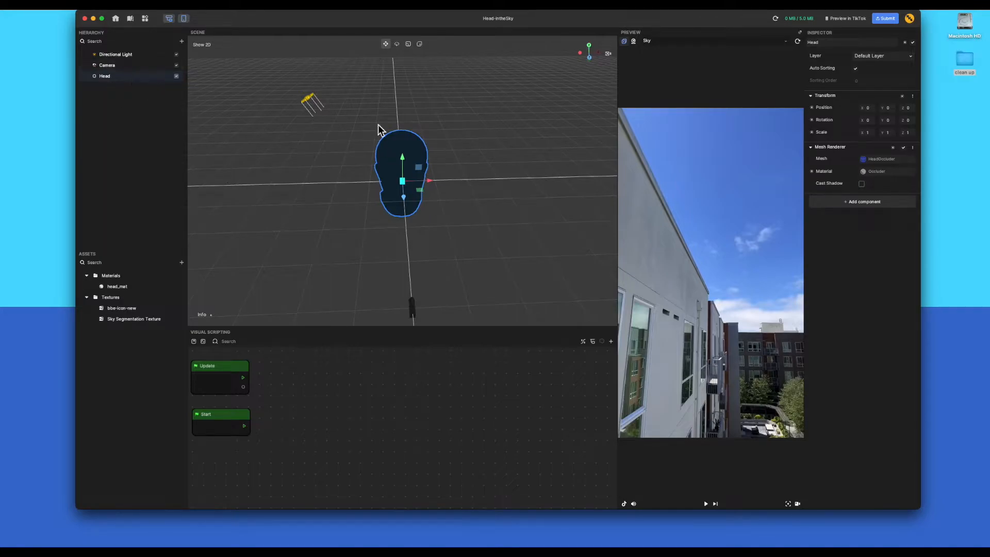
left_click(877, 171)
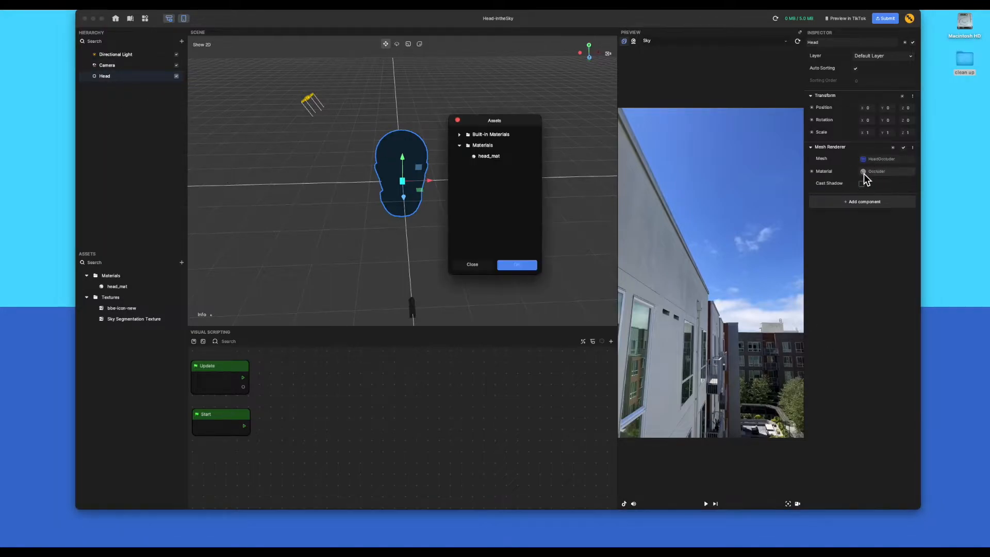
left_click(489, 157)
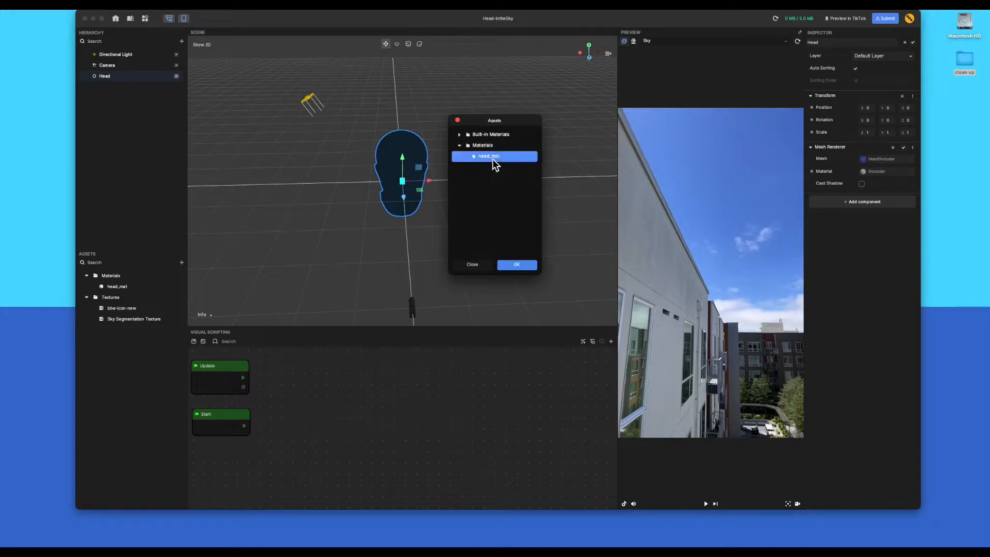
left_click(517, 265)
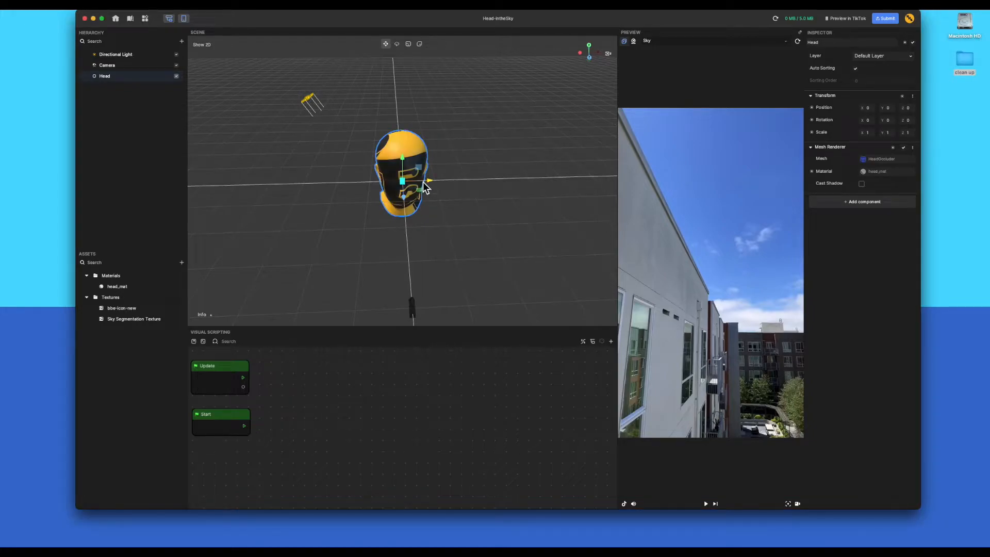
left_click_drag(423, 183, 350, 190)
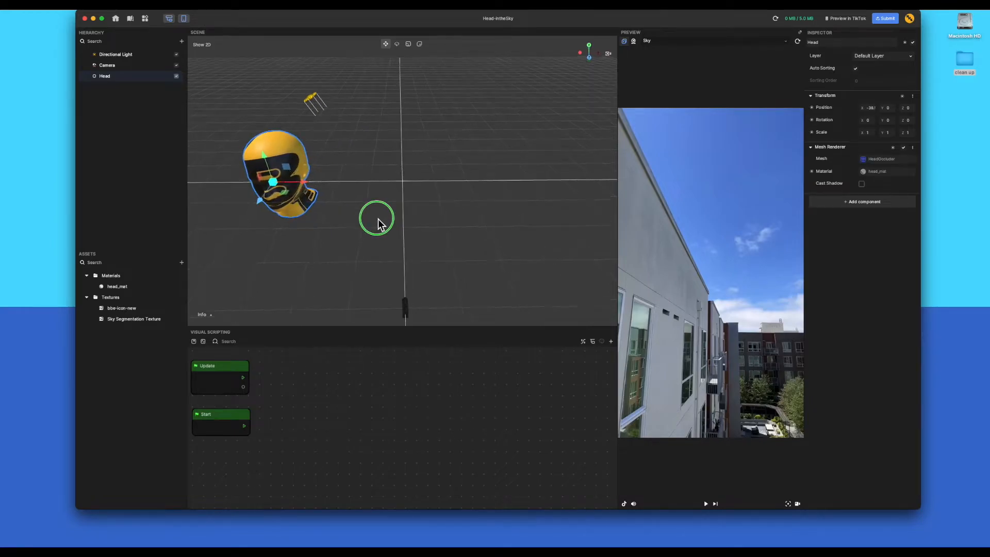
left_click_drag(377, 221, 310, 158)
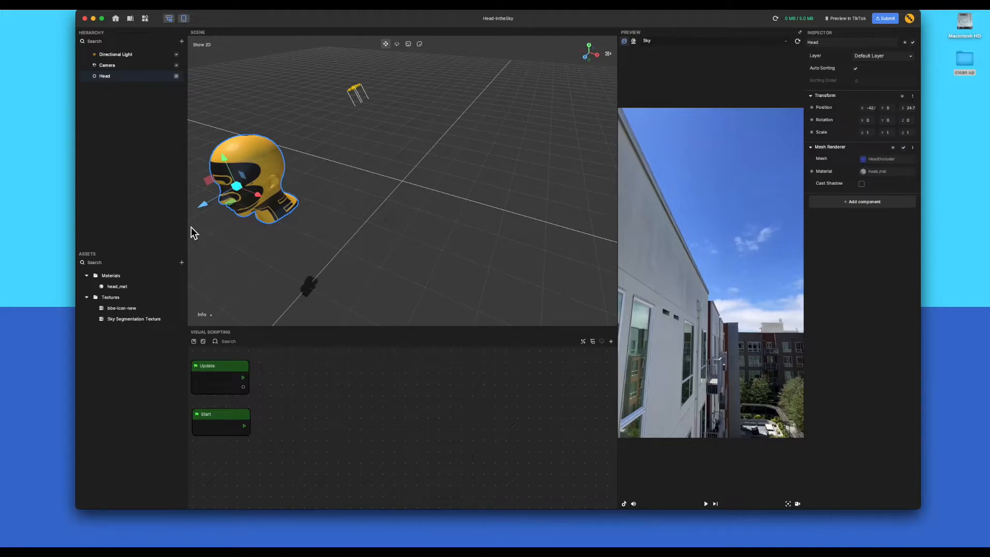
mouse_move(131, 145)
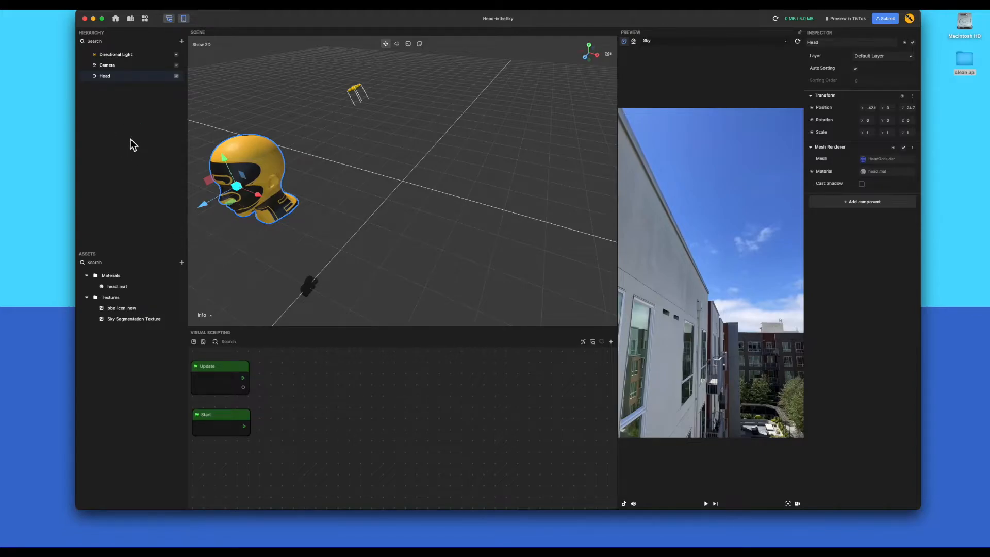
right_click(133, 145)
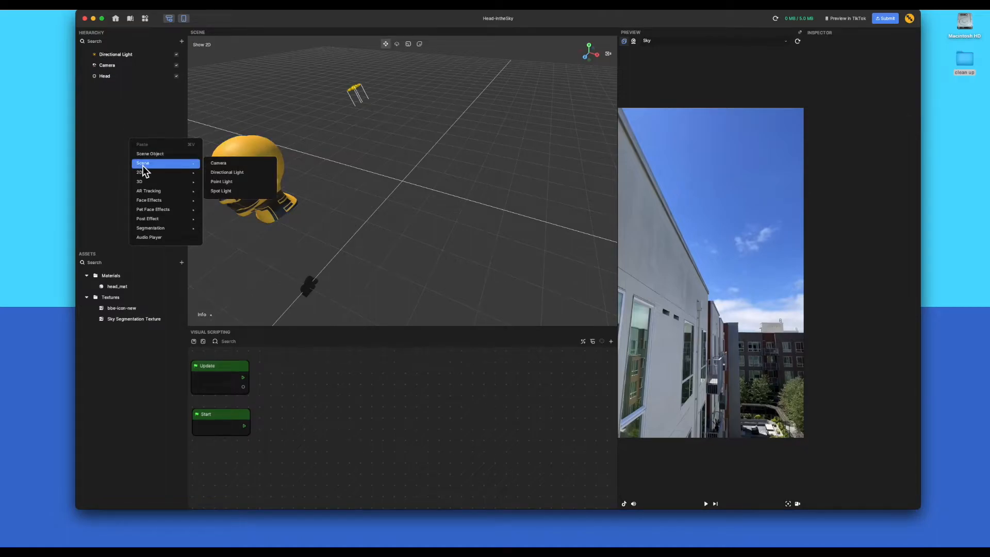
mouse_move(150, 174)
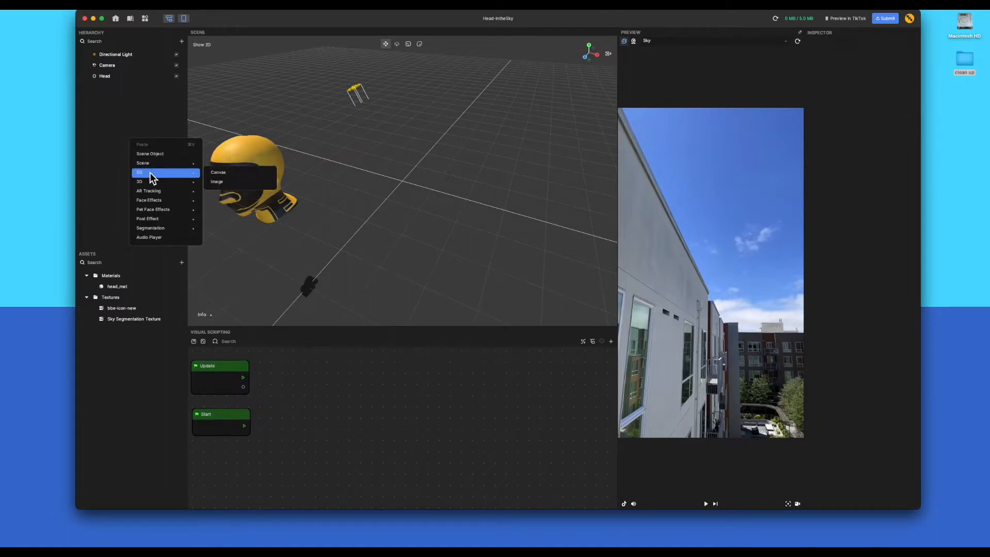
left_click(218, 173)
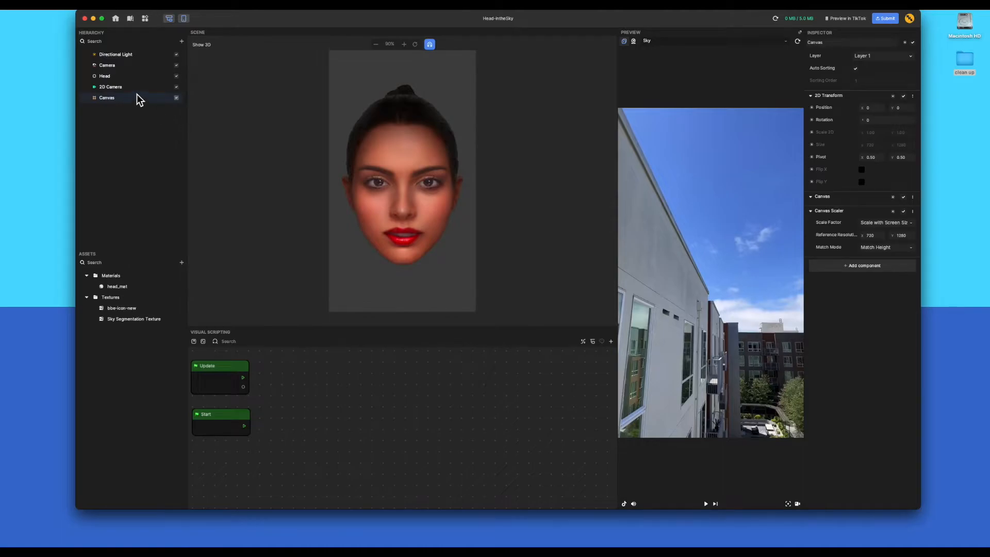
left_click(110, 87)
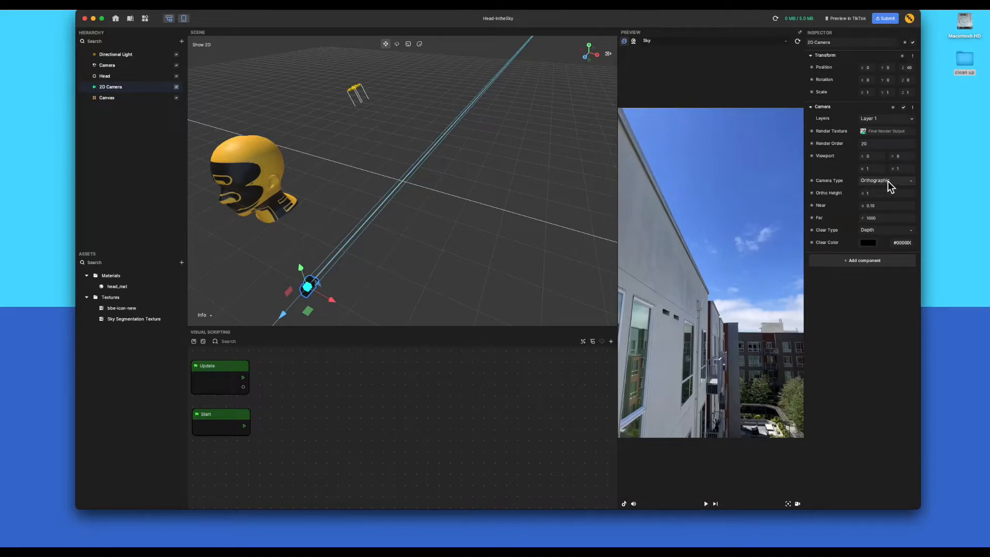
mouse_move(720, 186)
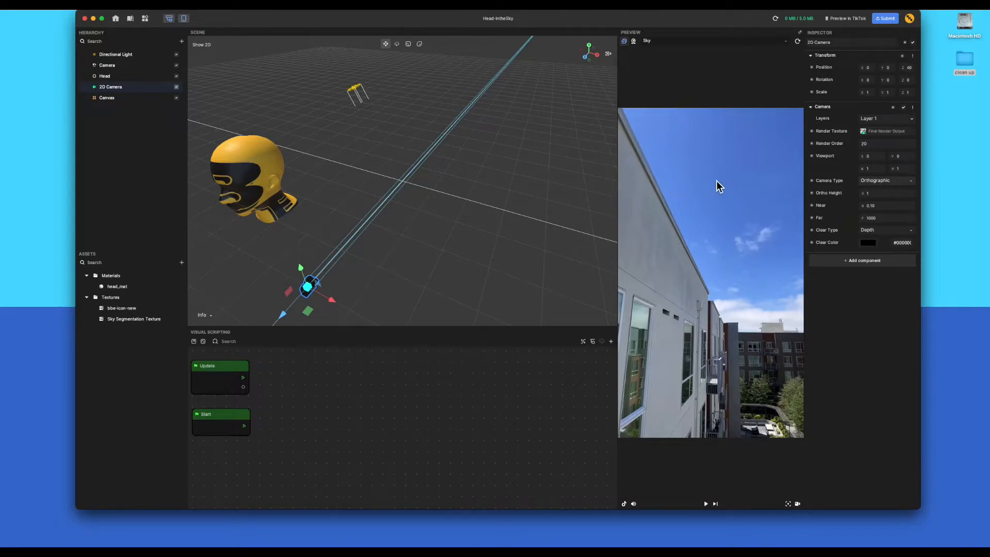
left_click(106, 97)
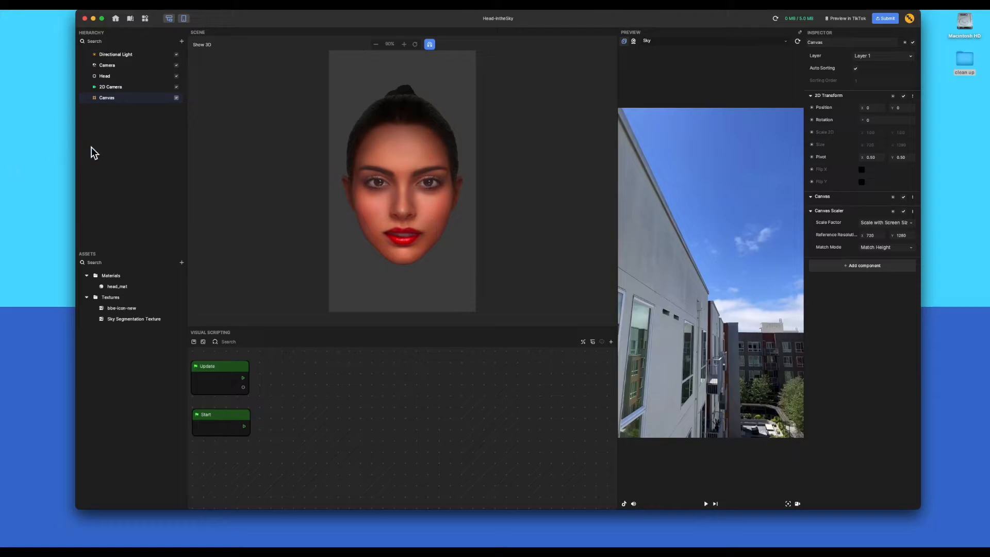
- Add a 2D Image to the Canvas and stretch it to 720 by 1280
right_click(107, 97)
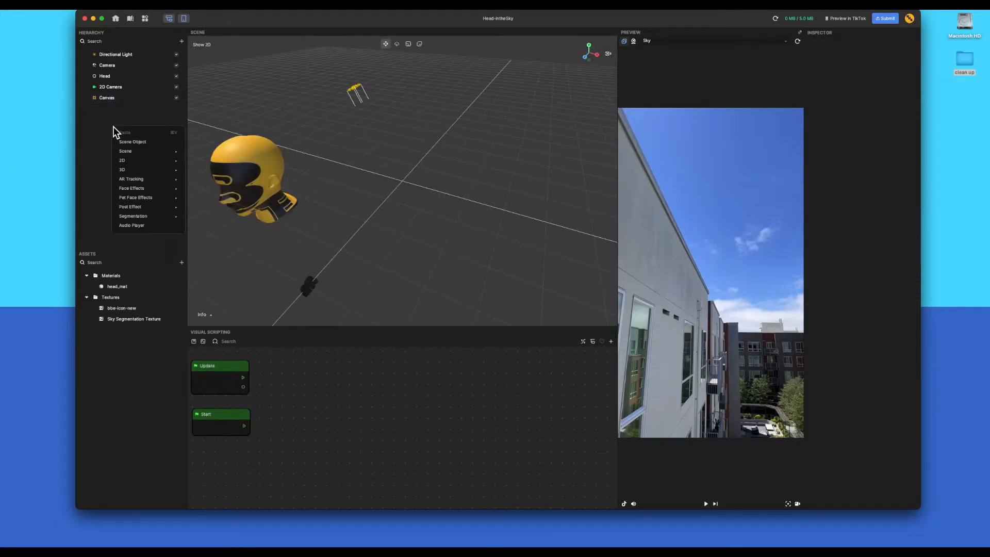
mouse_move(139, 168)
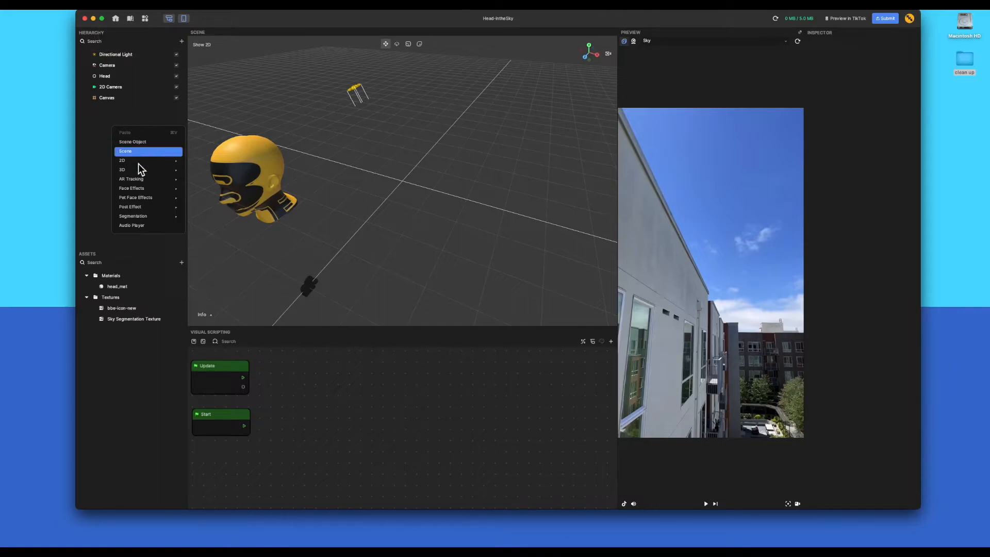
mouse_move(123, 161)
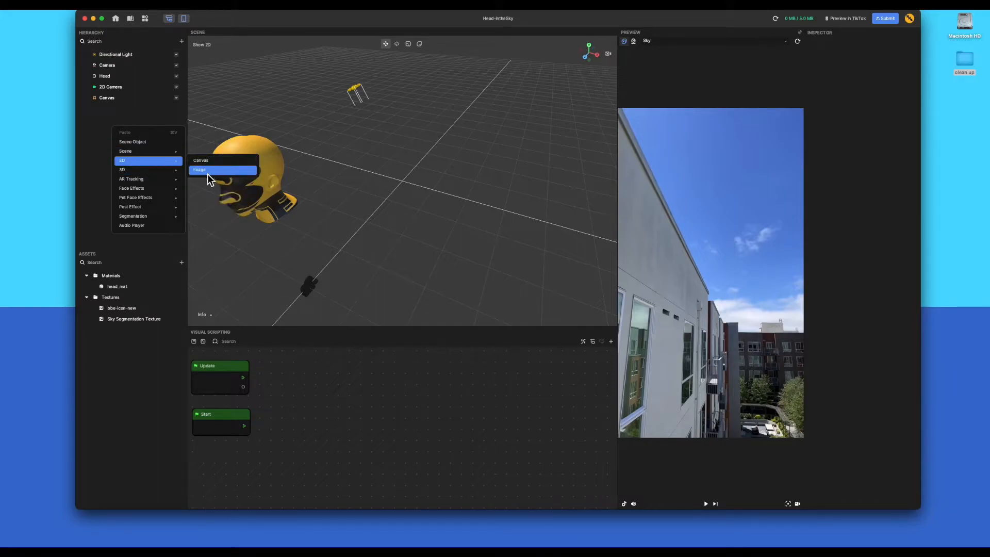
left_click(201, 171)
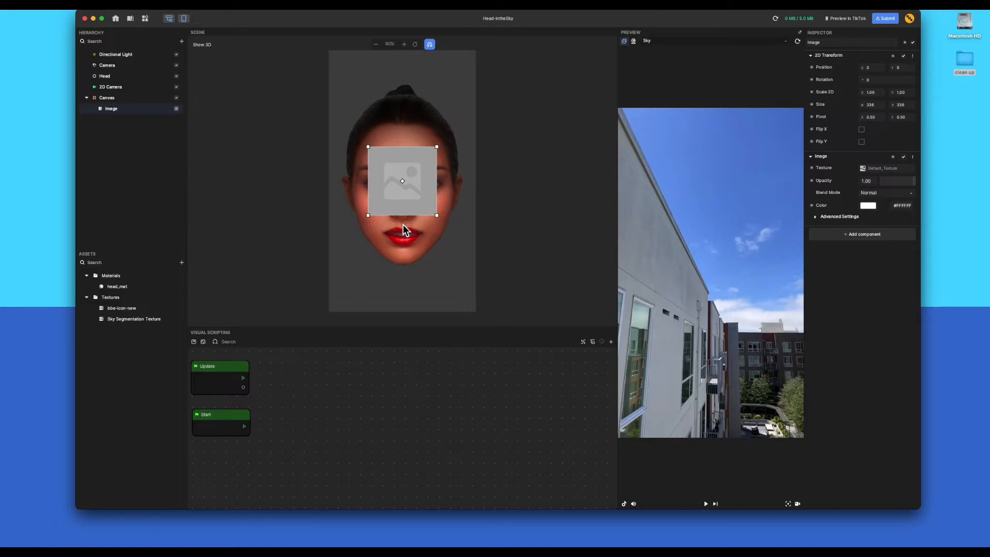
left_click_drag(401, 216, 402, 310)
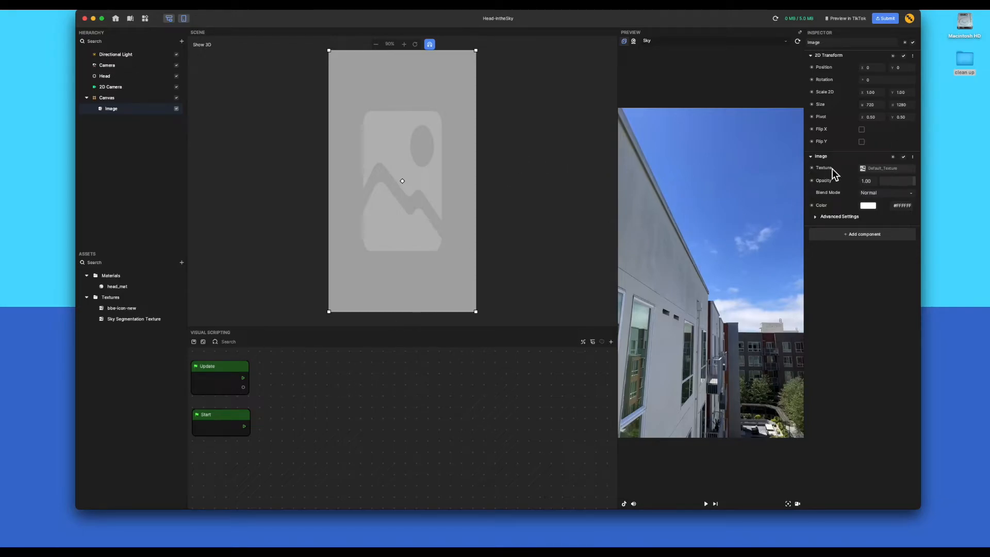
- Set the canvas Image's Texture field to Sky Segmentation Texture
left_click(886, 168)
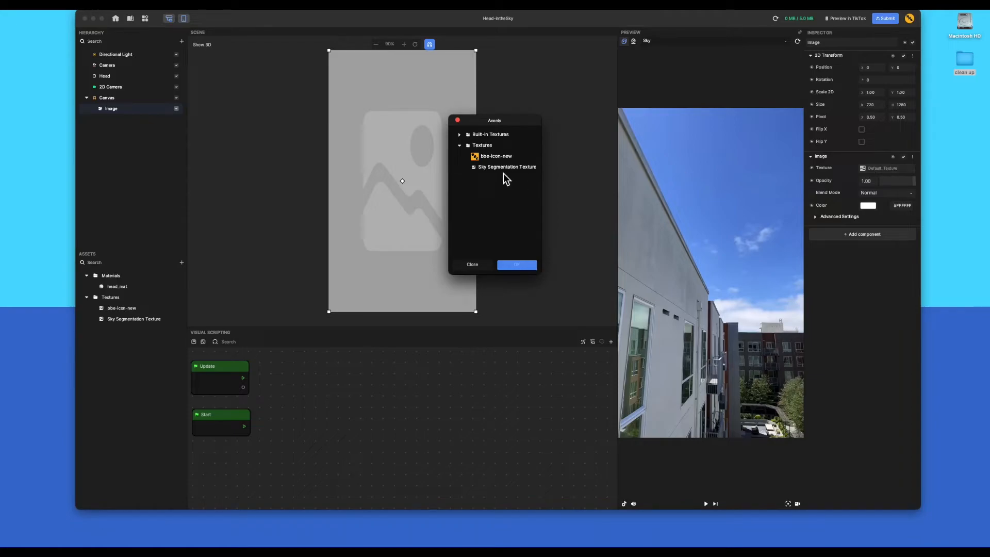
left_click(507, 166)
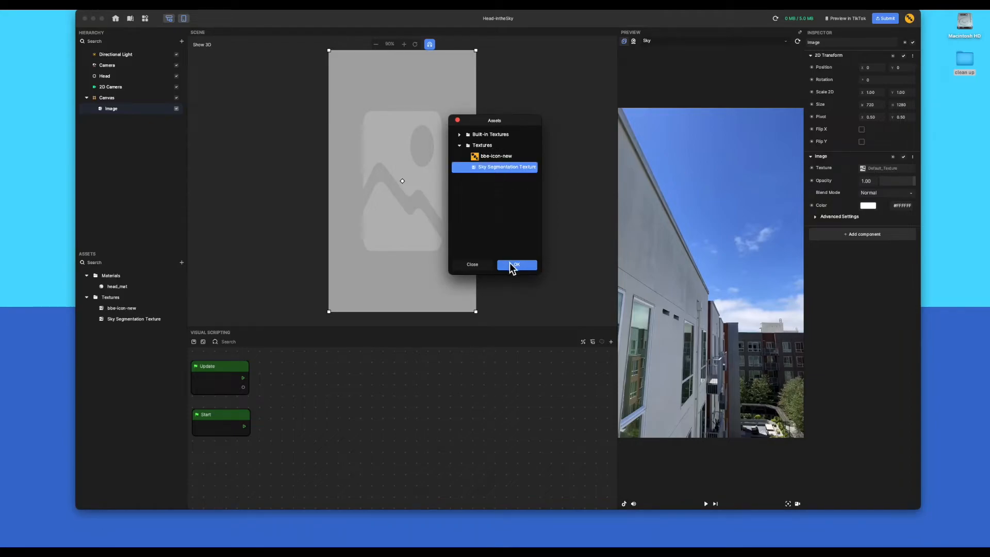
left_click(517, 264)
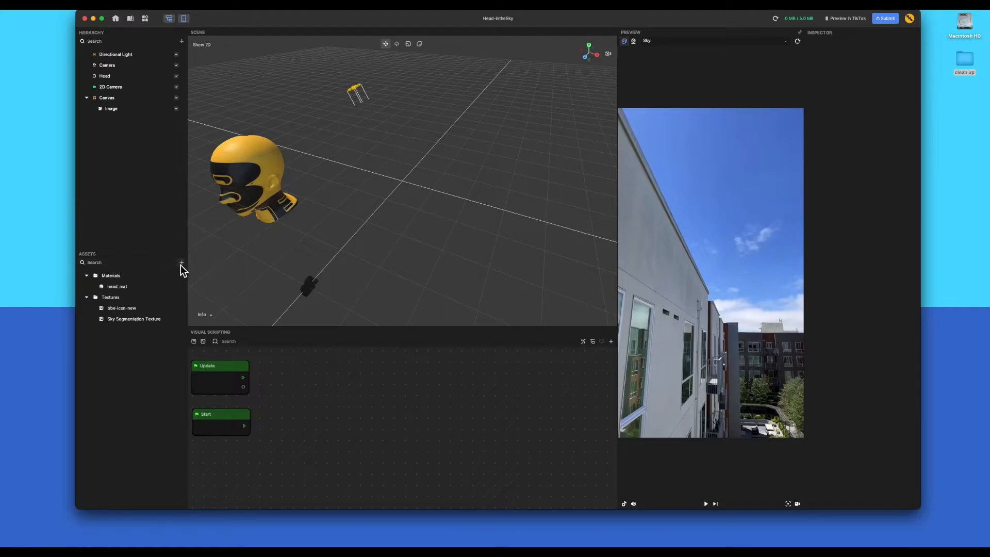
left_click(182, 263)
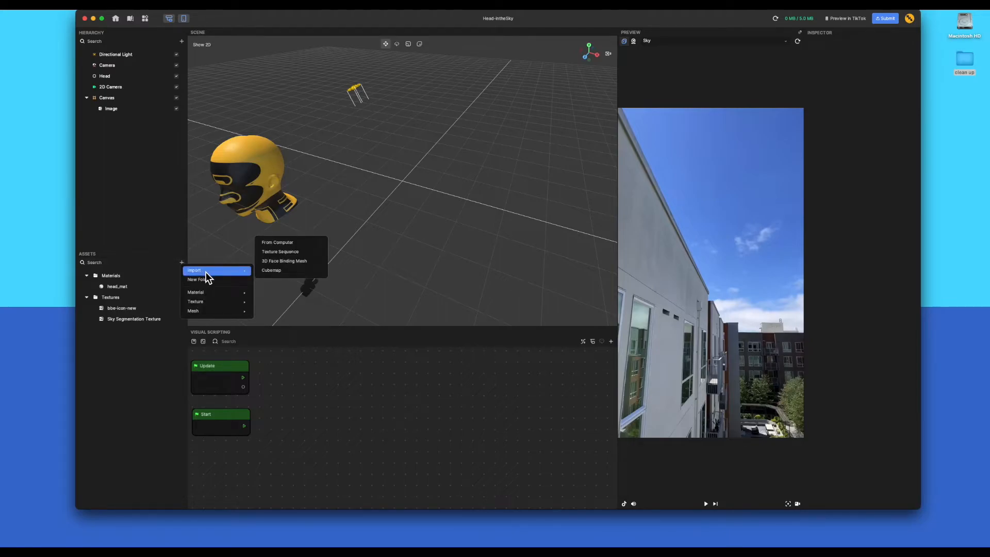
mouse_move(209, 296)
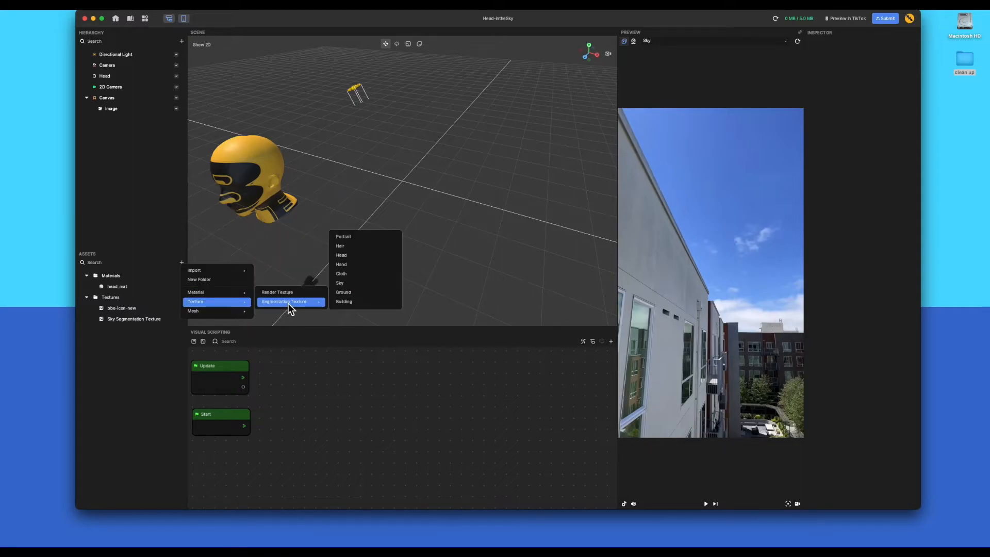
mouse_move(353, 283)
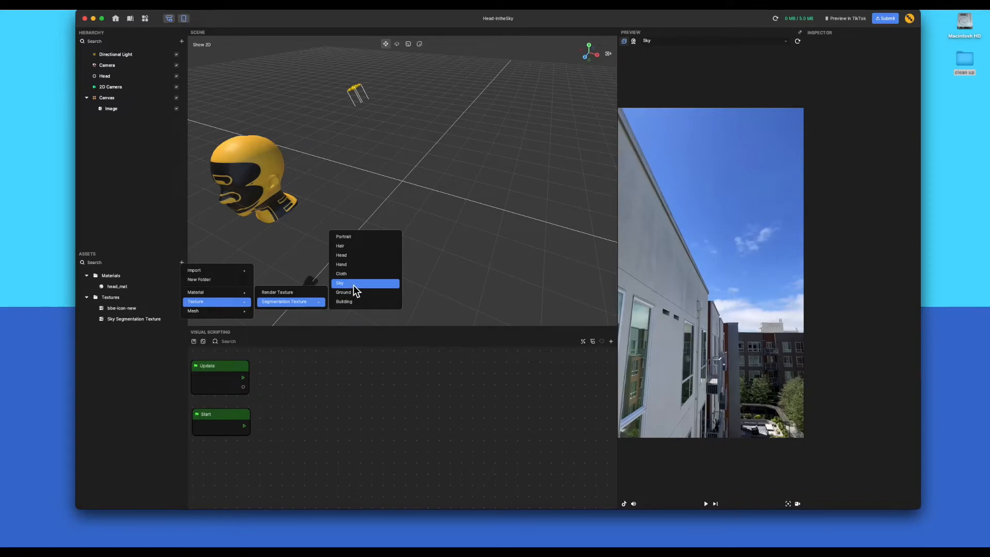
left_click(339, 283)
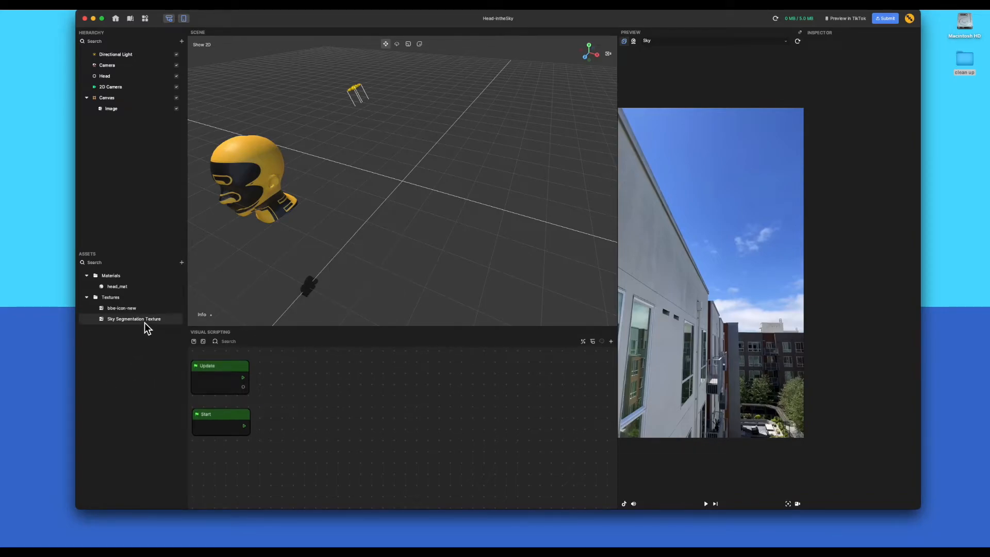
- Show Sky Segmentation Texture settings, keeping type Sky with inverted mask and 0.75 smoothness
left_click(134, 319)
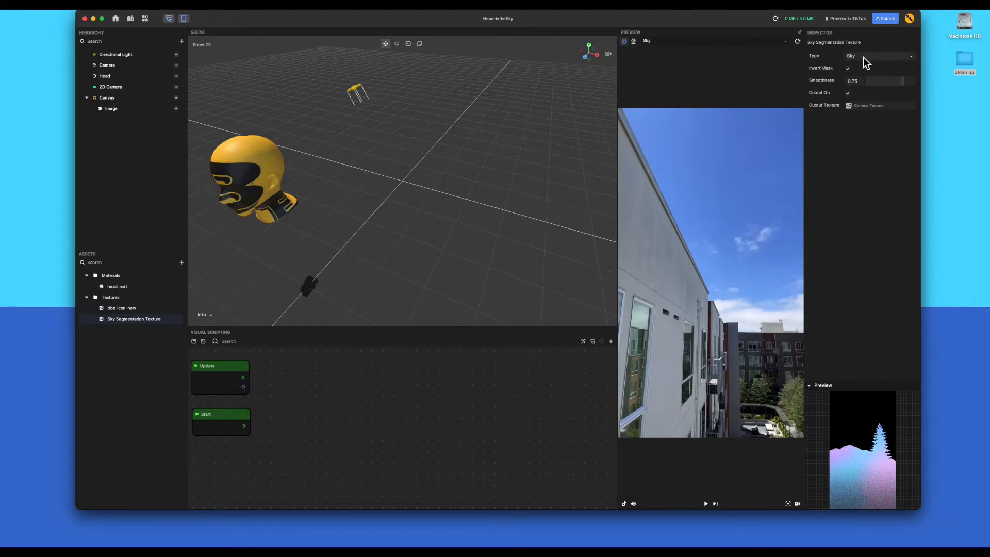
left_click(879, 56)
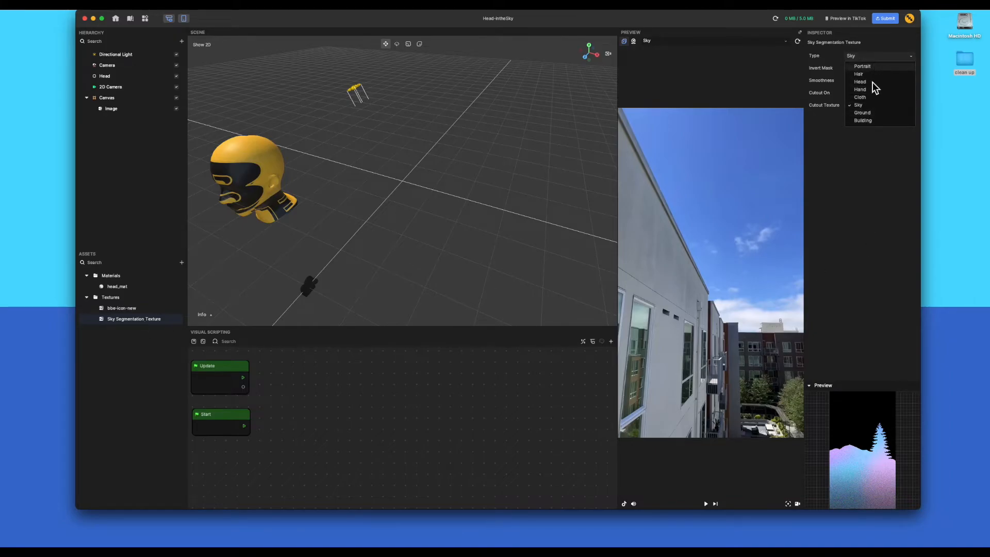
mouse_move(871, 108)
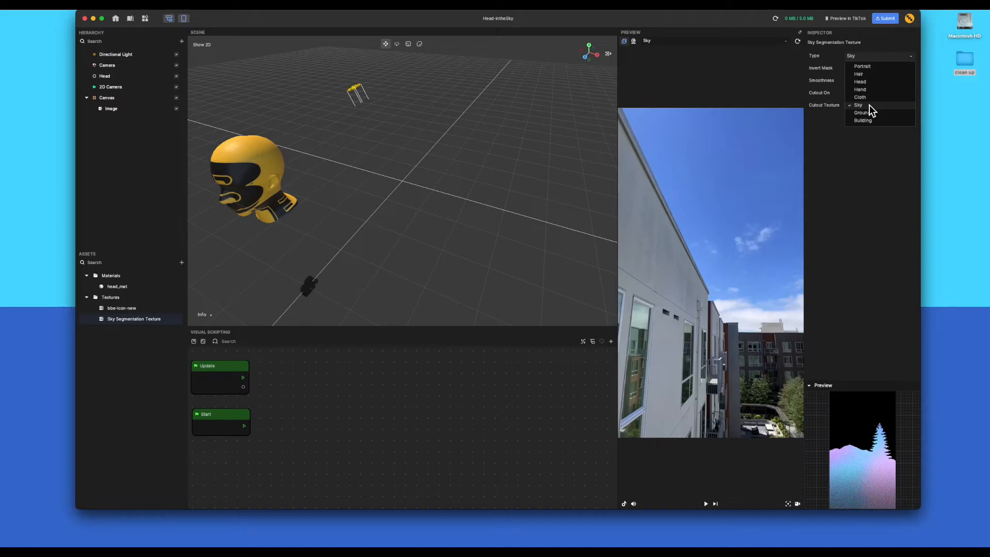
left_click(858, 104)
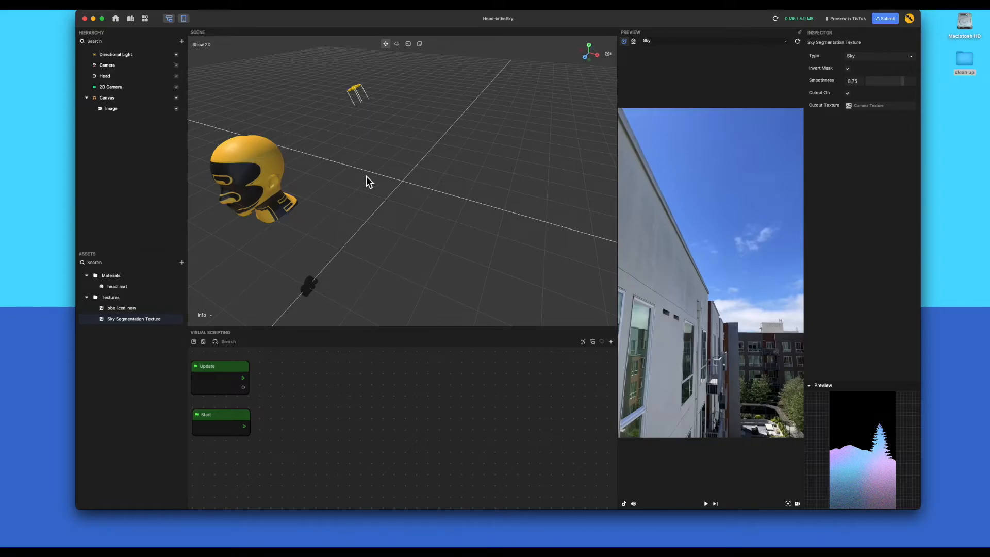
mouse_move(706, 504)
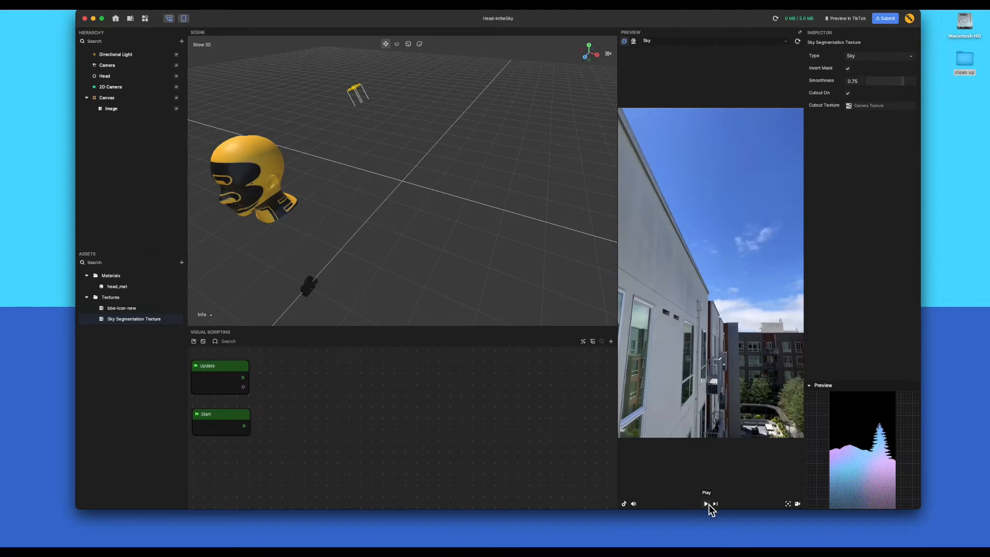
- Play the preview, then drag the Head closer and higher above the rooftops
left_click(706, 504)
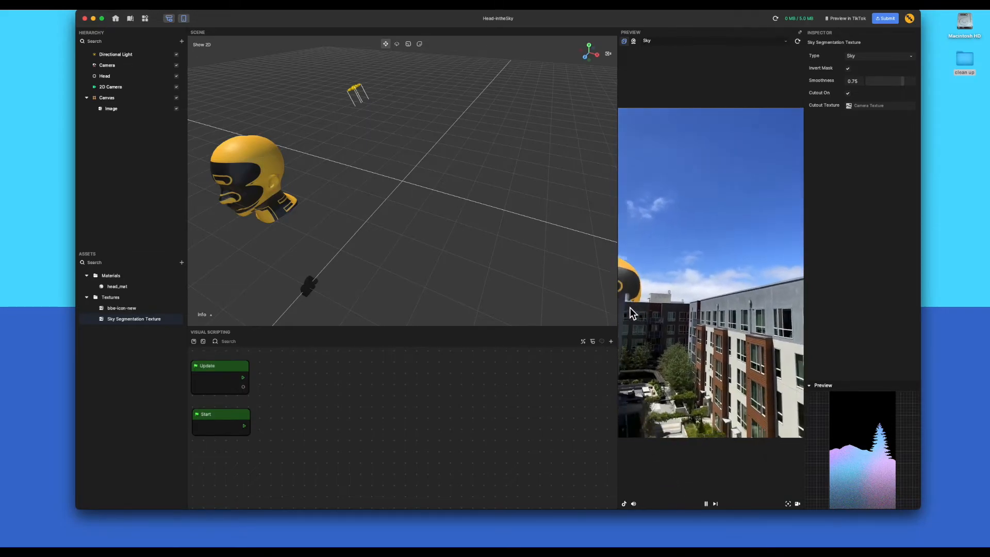
left_click(104, 76)
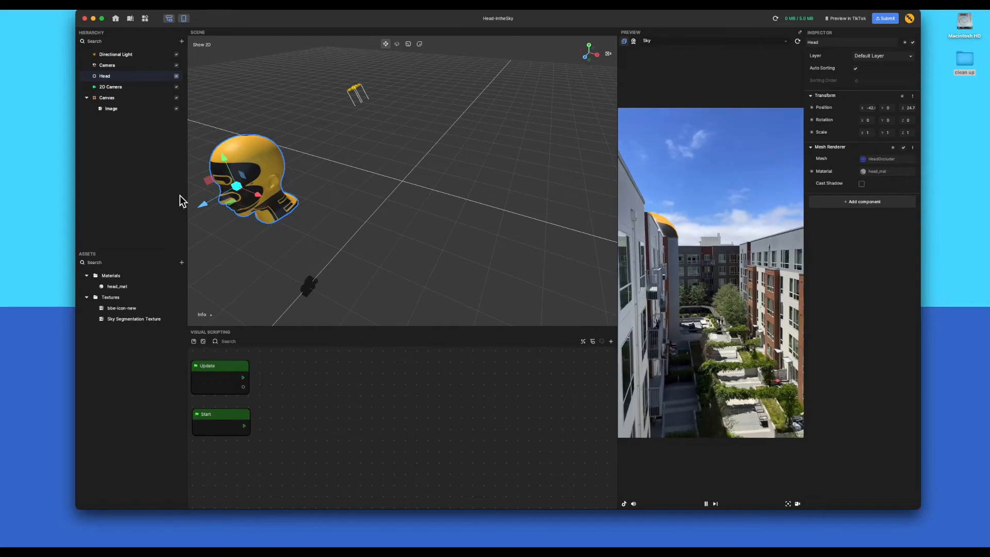
left_click_drag(236, 186, 250, 158)
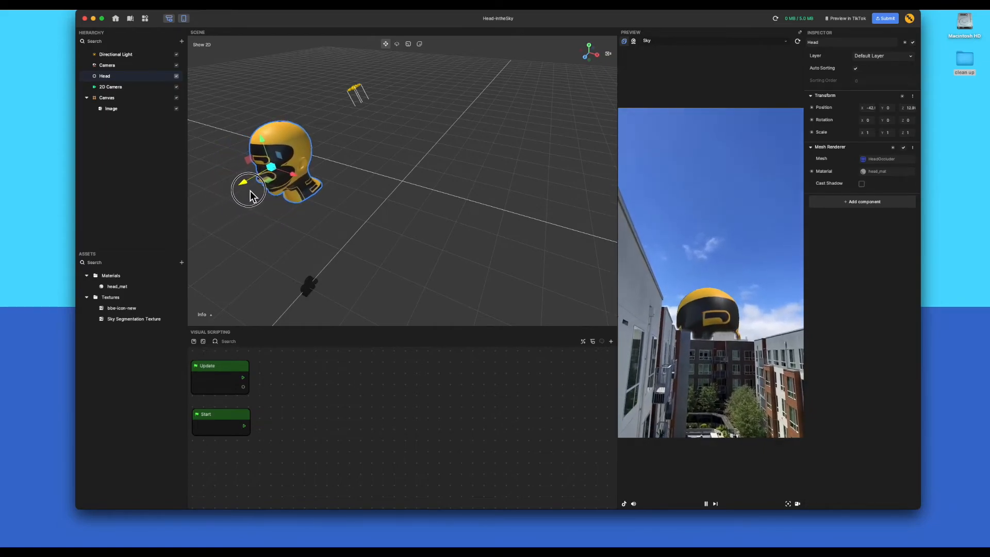
left_click_drag(249, 192, 338, 173)
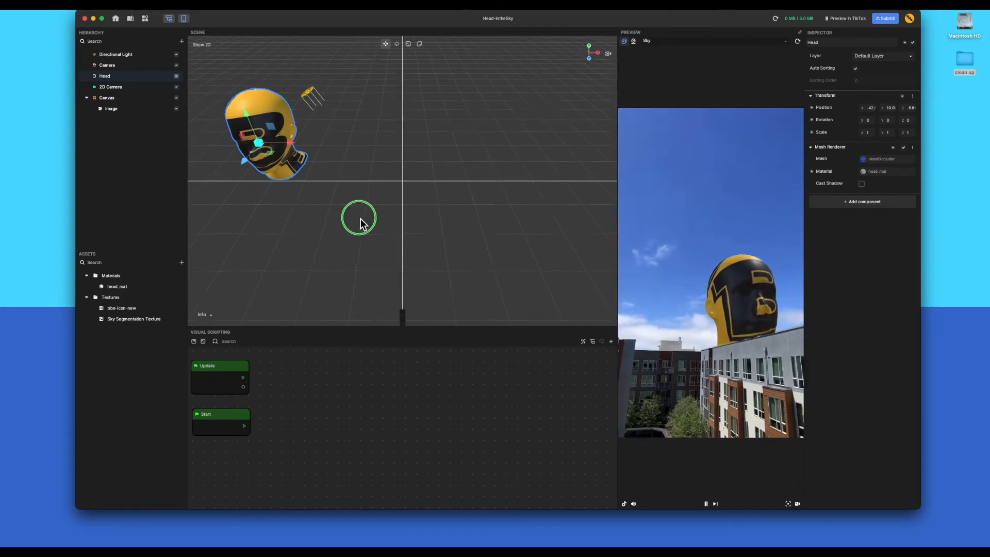
- Shift the Head's depth behind the rooftops and orbit the Scene view to check placement
left_click_drag(359, 217, 407, 184)
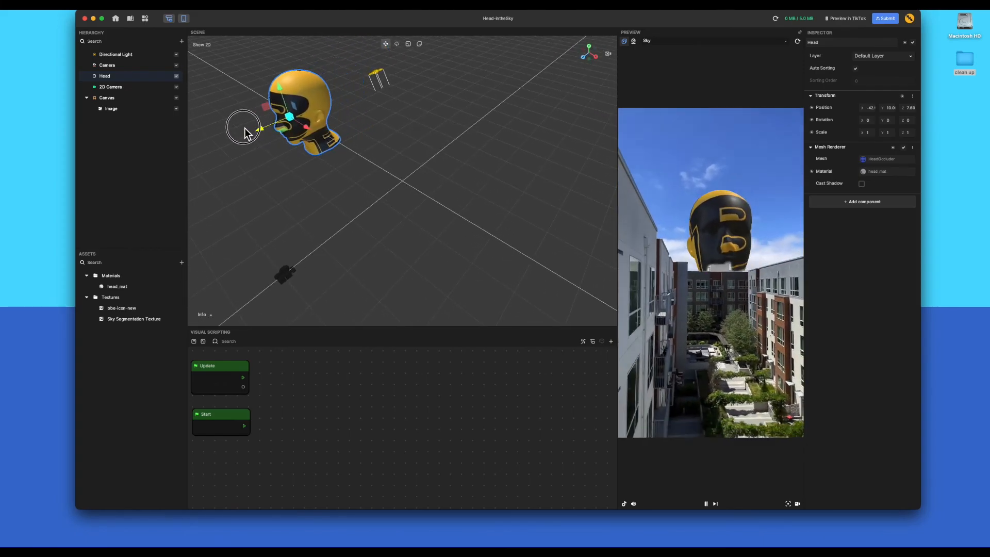
left_click_drag(243, 126, 290, 120)
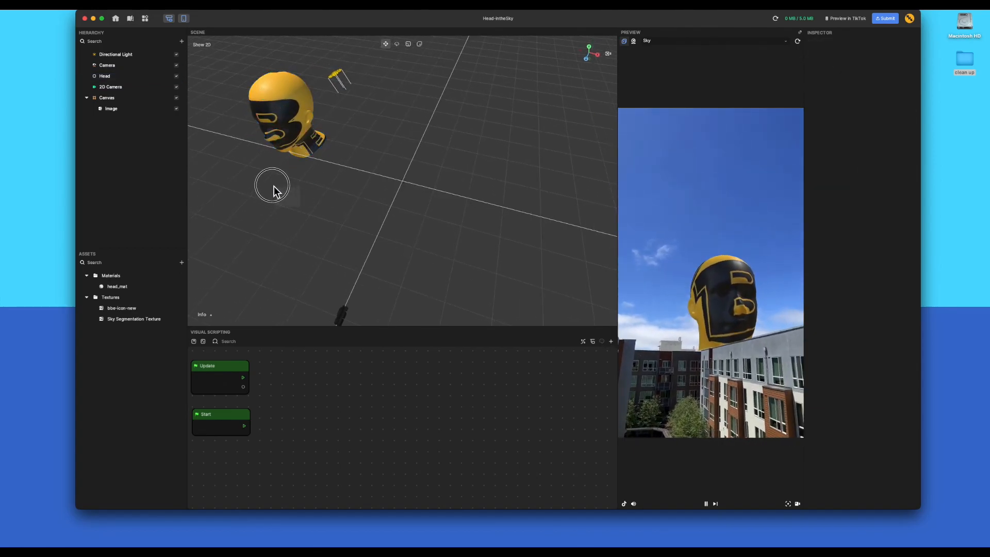
left_click_drag(275, 192, 303, 182)
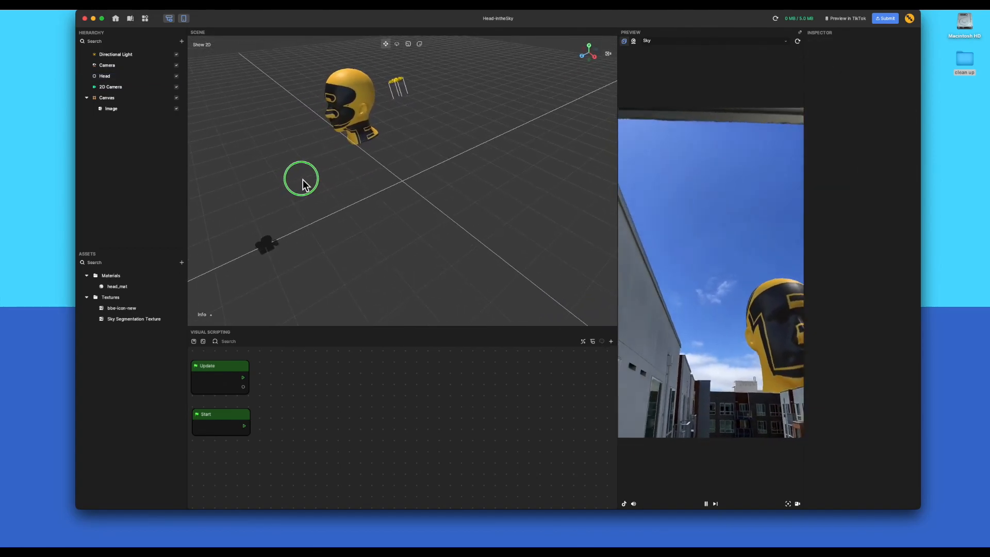